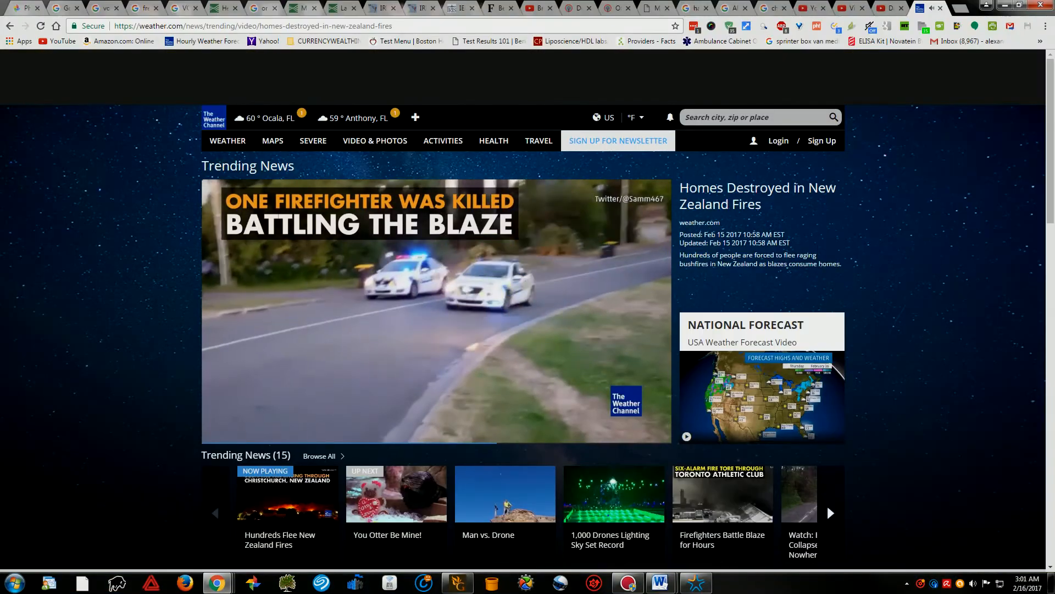
# Pause the 'Homes Destroyed in New Zealand Fires' trending video near its end
pyautogui.click(435, 309)
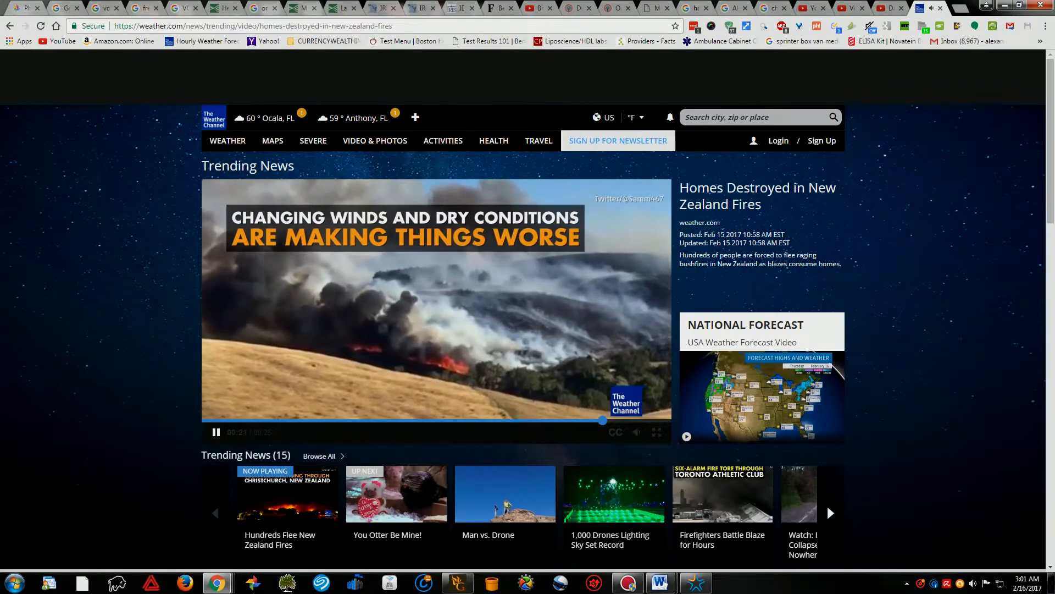
pyautogui.click(215, 432)
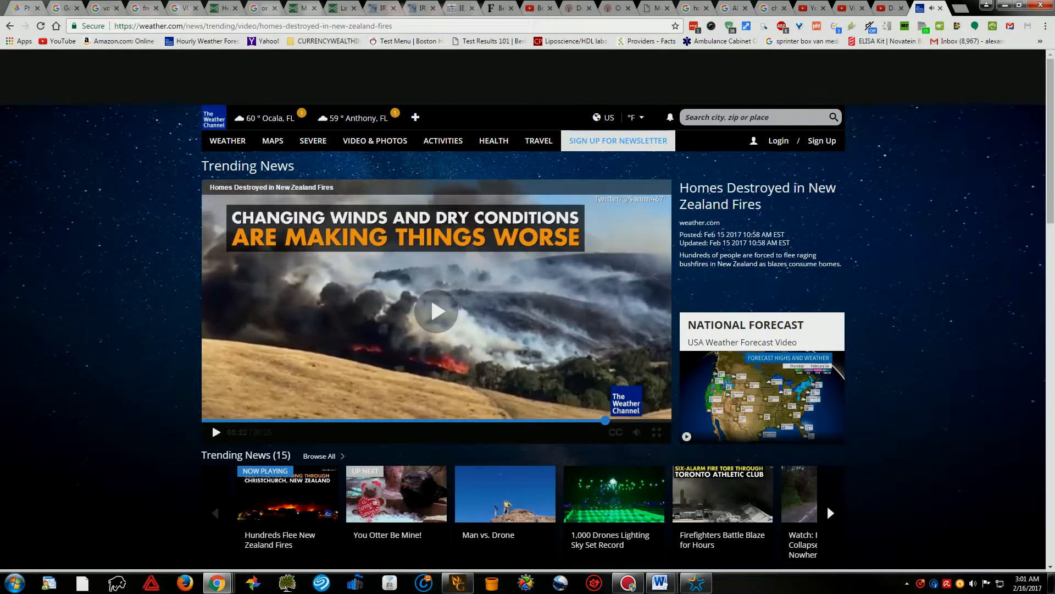